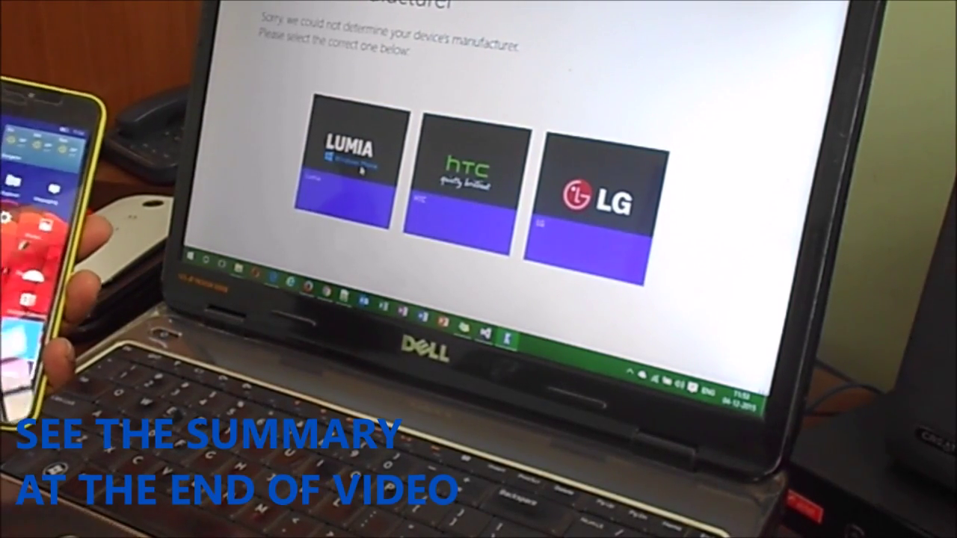
Select Lumia as the phone manufacturer so the tool waits for the phone to connect
left_click(351, 172)
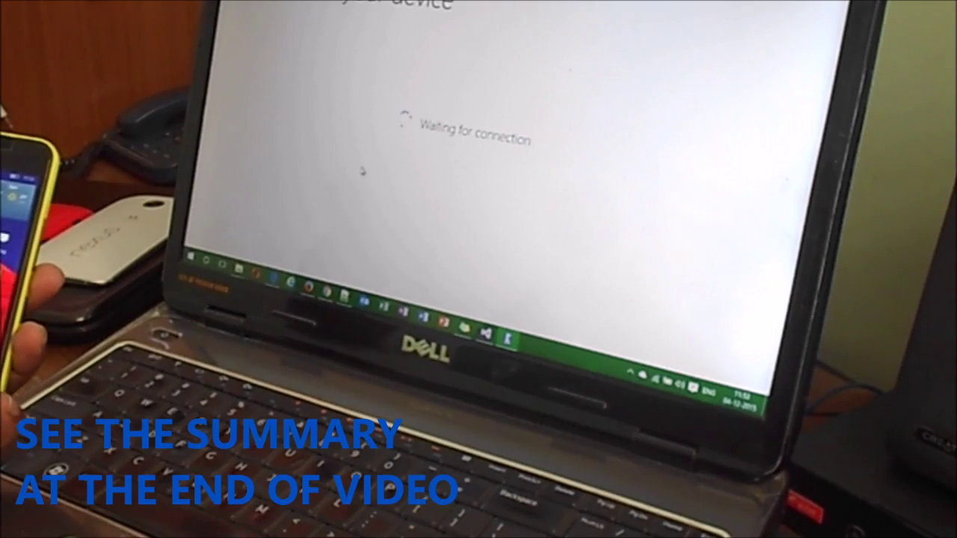